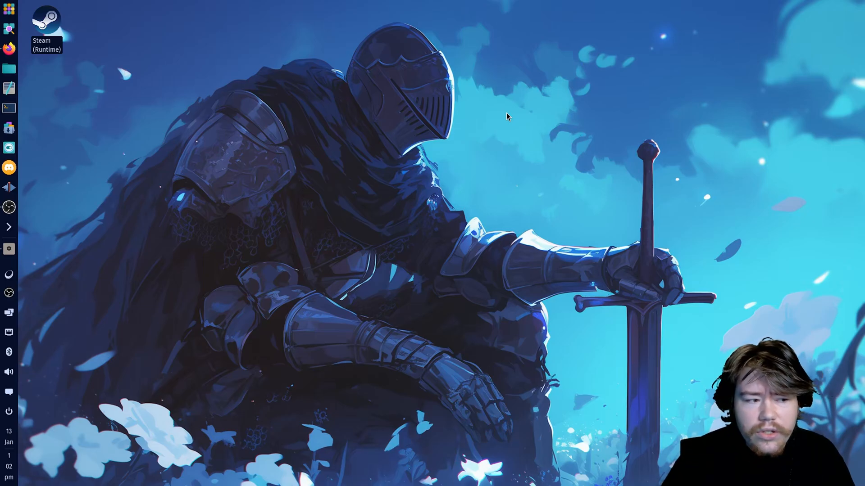
mouse_move(347, 217)
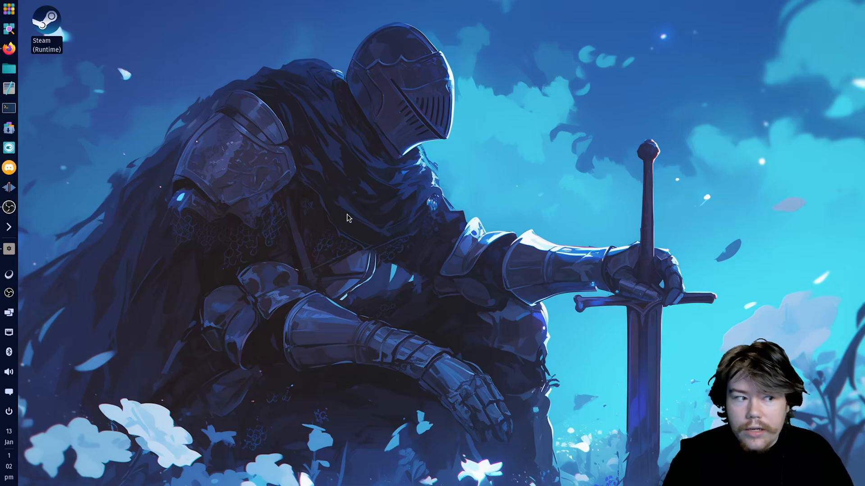
mouse_move(357, 215)
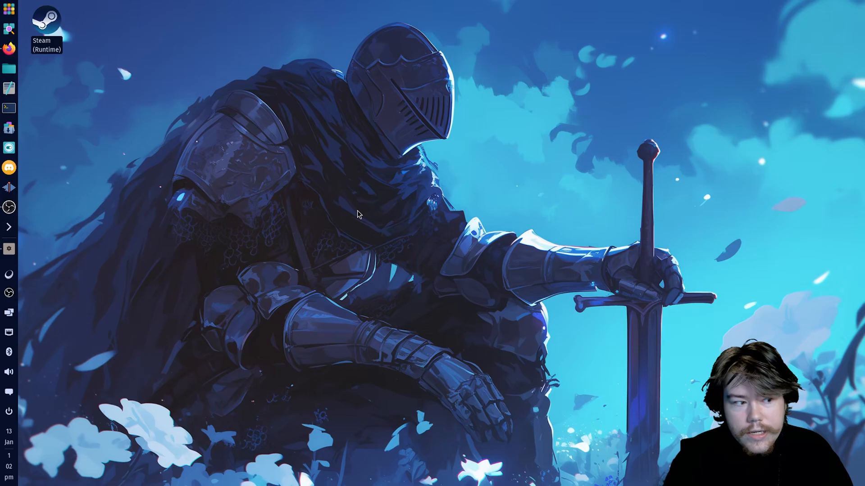